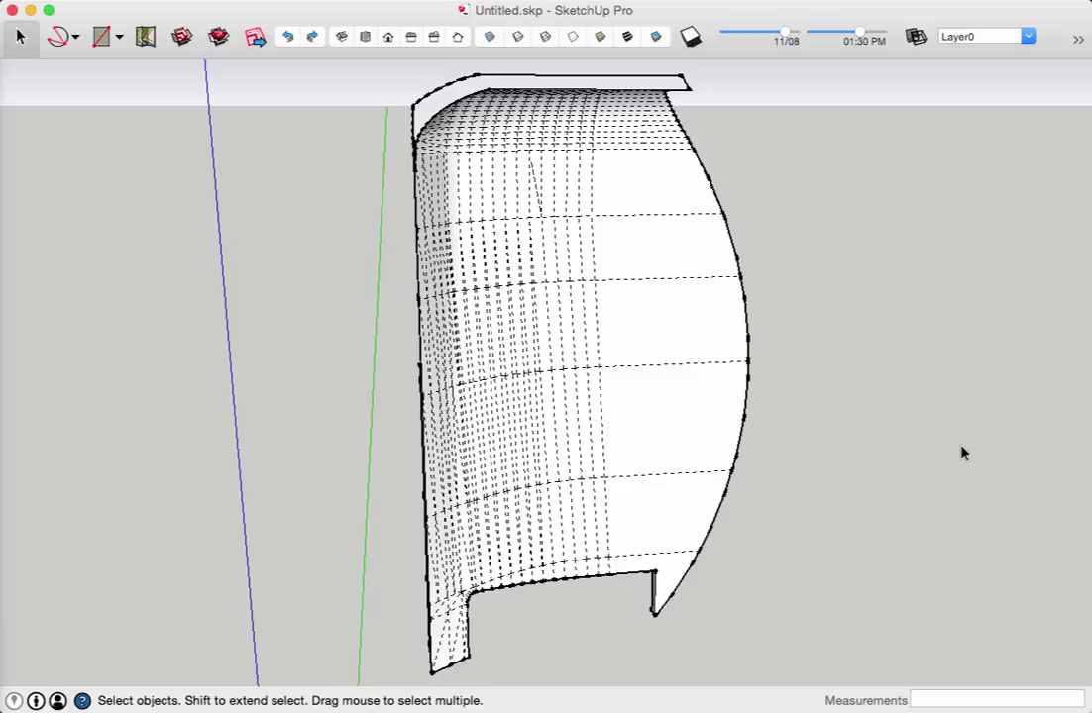
mouse_move(858, 398)
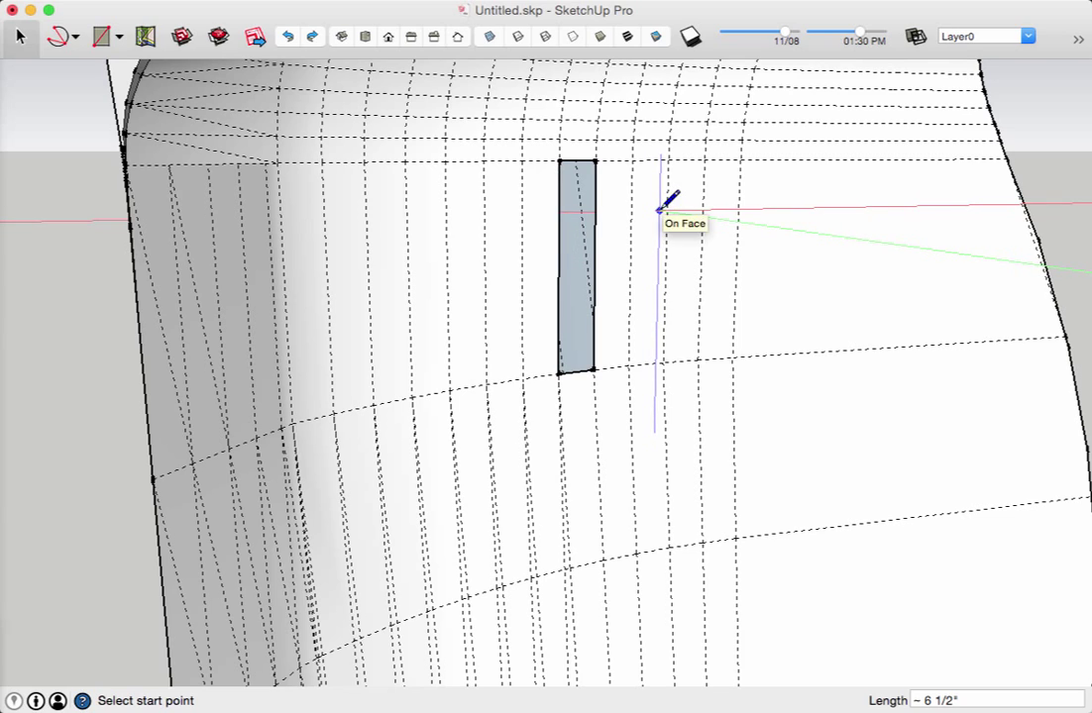
mouse_move(737, 198)
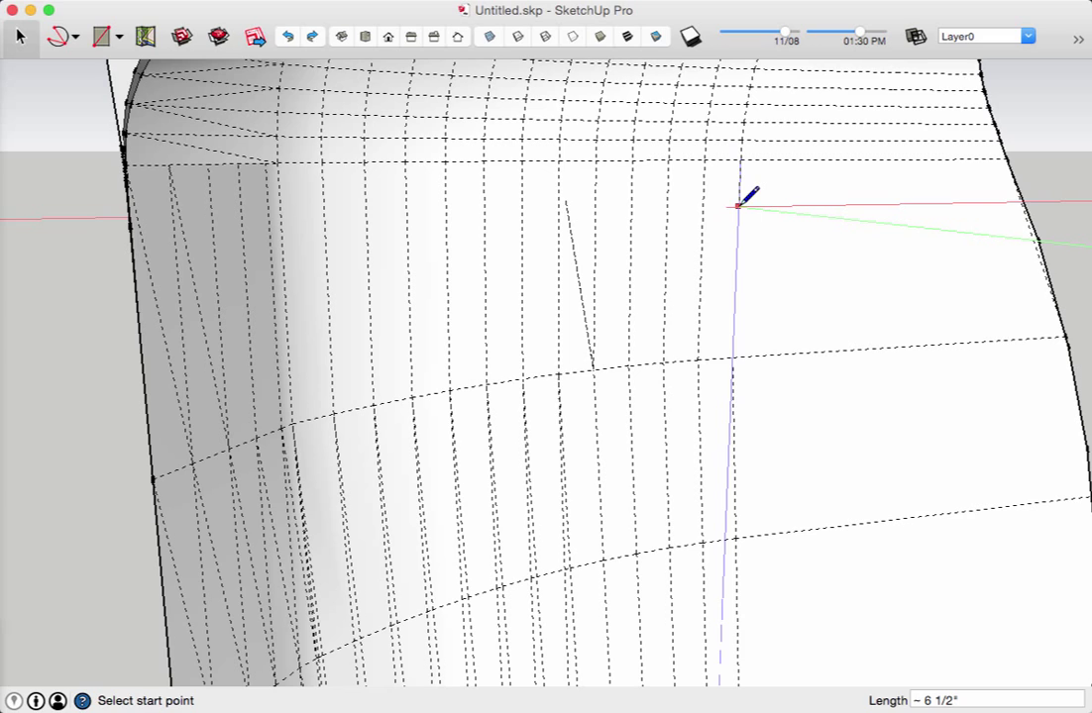
mouse_move(519, 260)
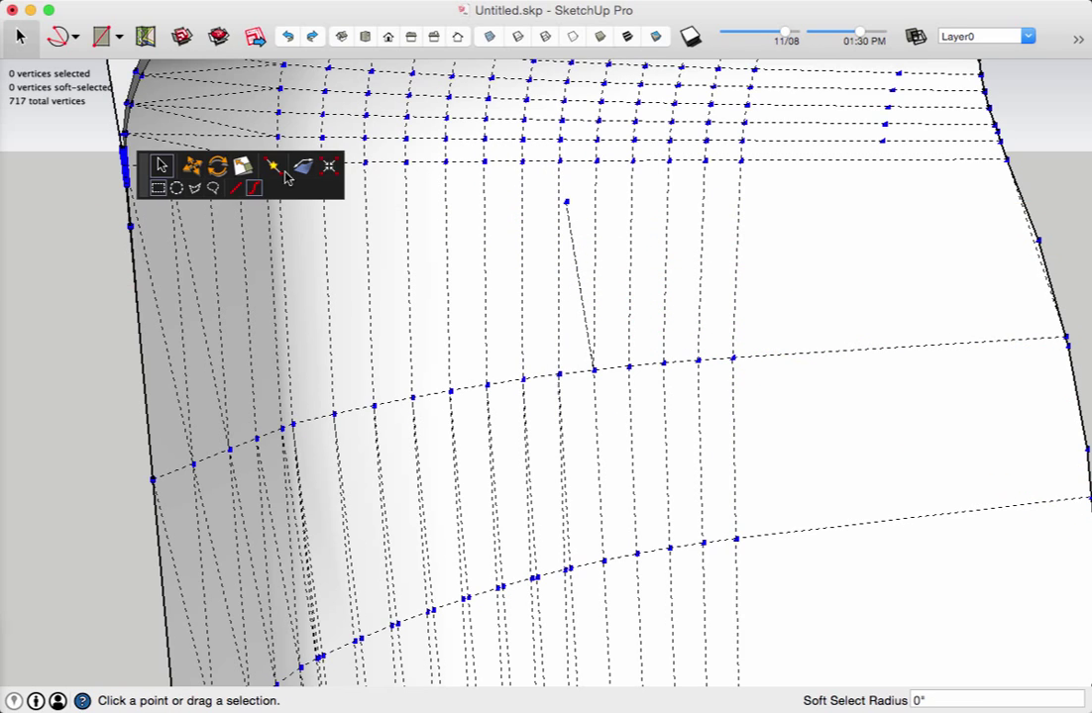
Select the stray diagonal edge's two vertices and merge them with Vertex Tools so the edge vanishes.
left_click(618, 400)
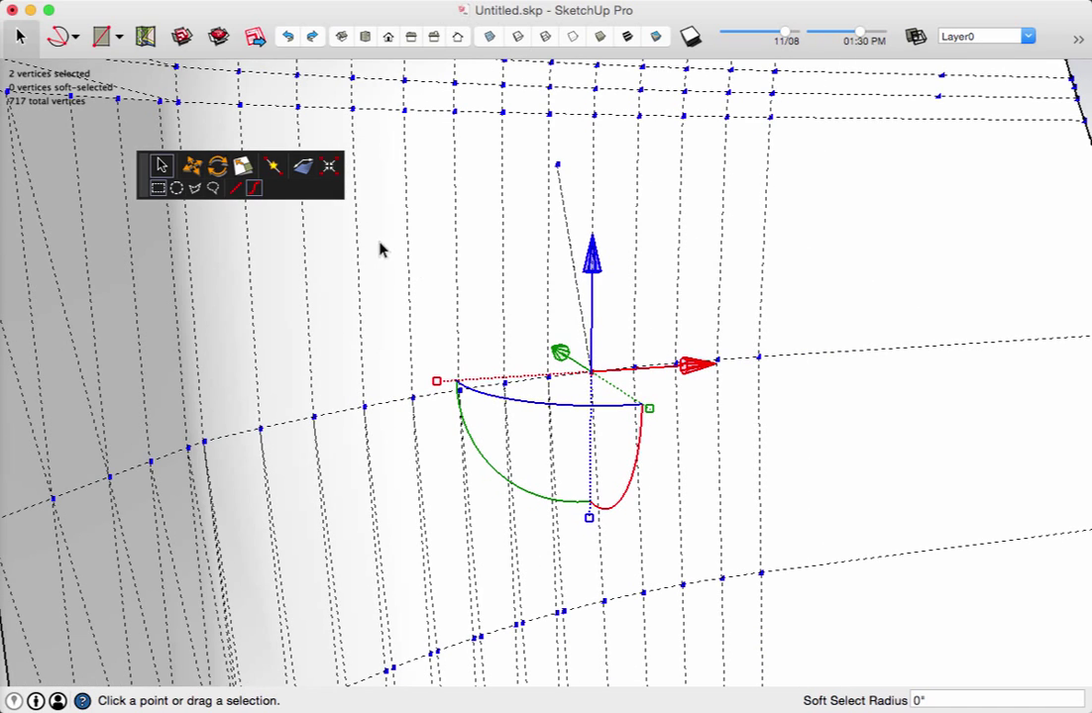
left_click(329, 166)
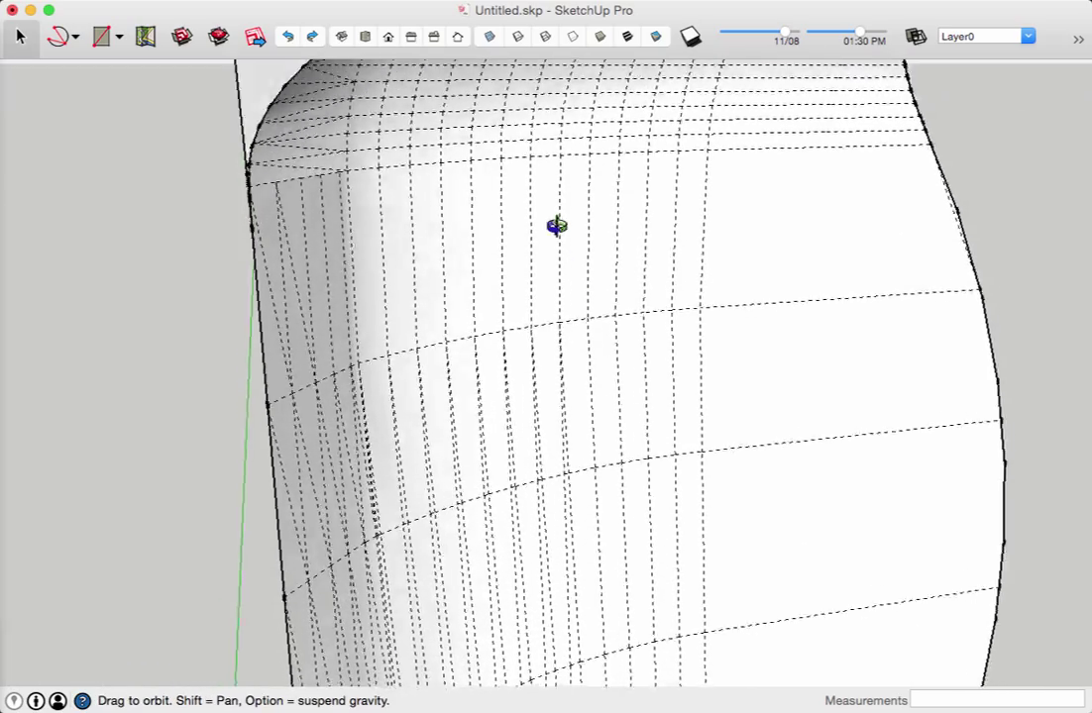
left_click_drag(555, 226, 499, 327)
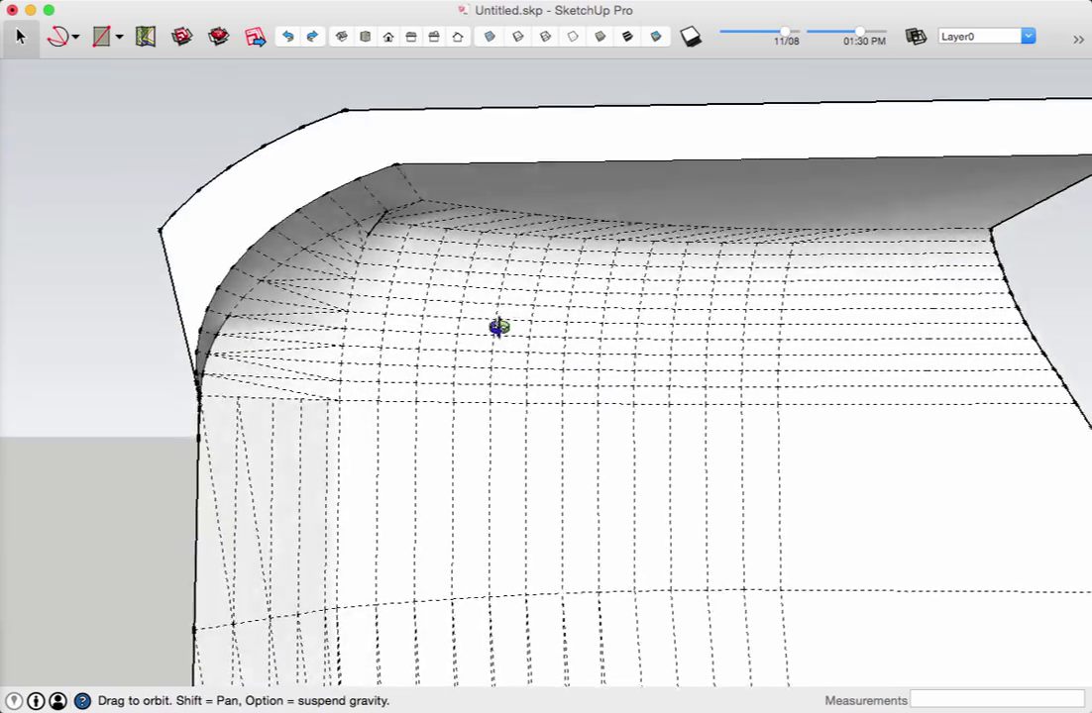
left_click_drag(495, 327, 416, 287)
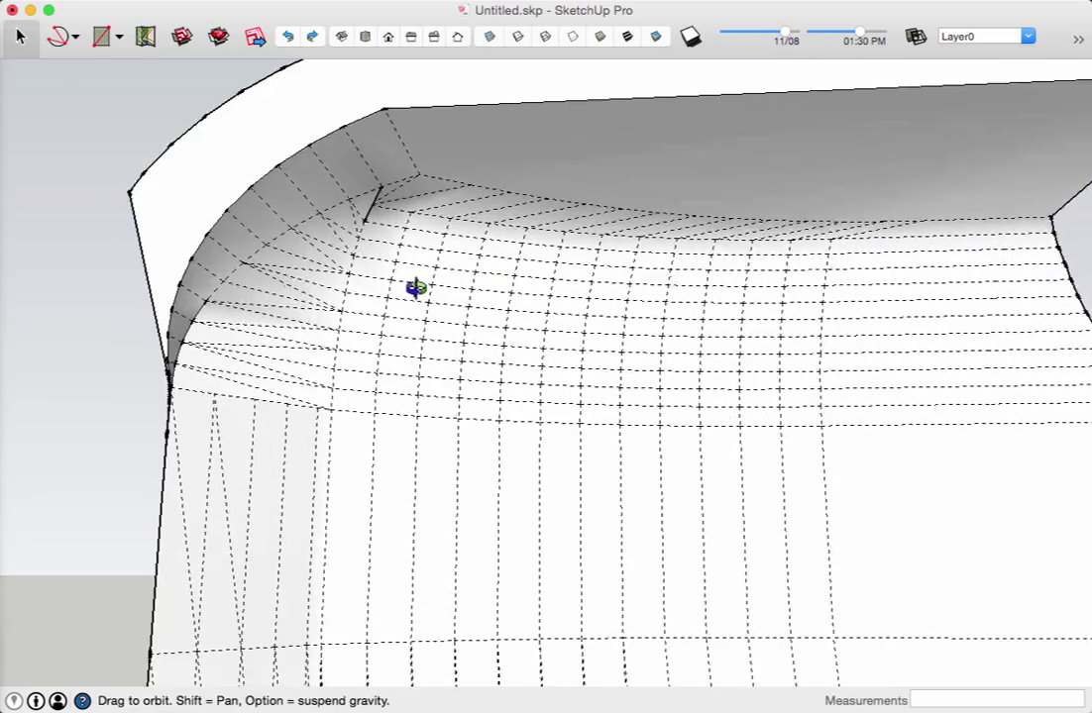
left_click_drag(416, 287, 406, 248)
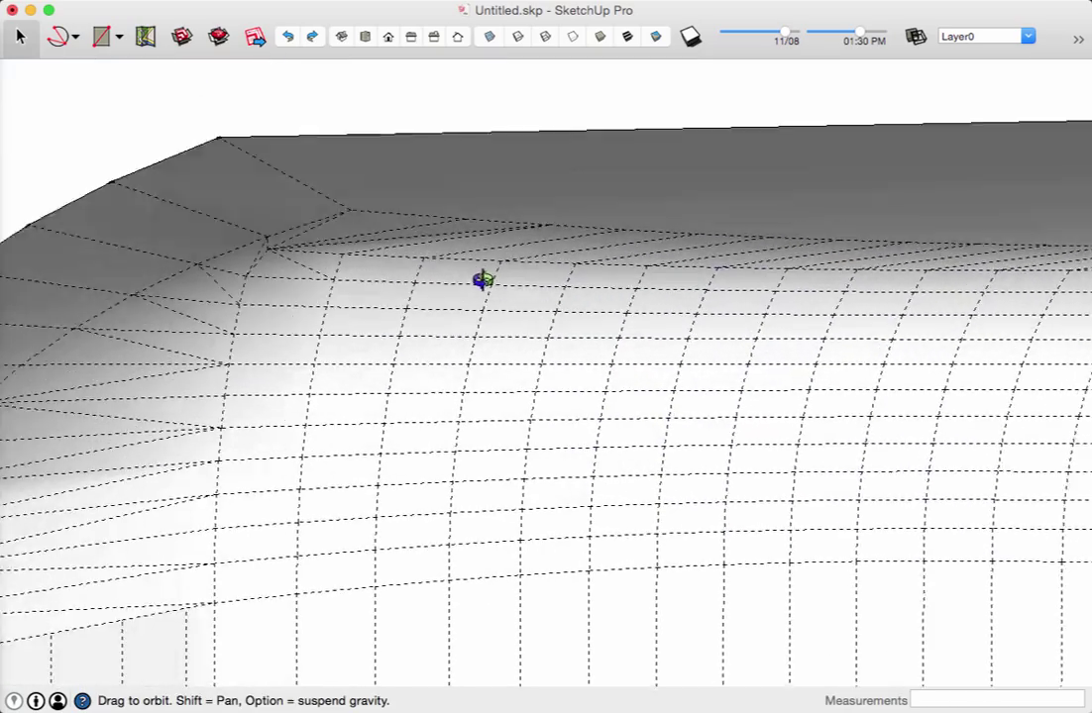
Select the pinched vertex at the upper inner corner and move it outward for smooth shading.
left_click(480, 281)
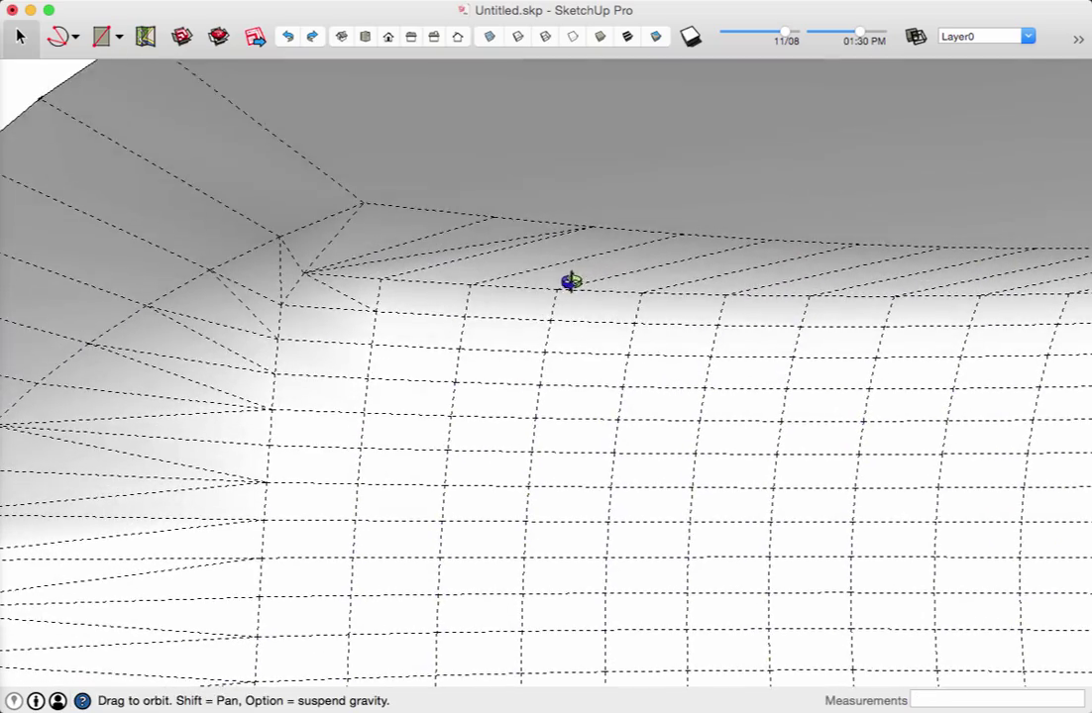
left_click(571, 281)
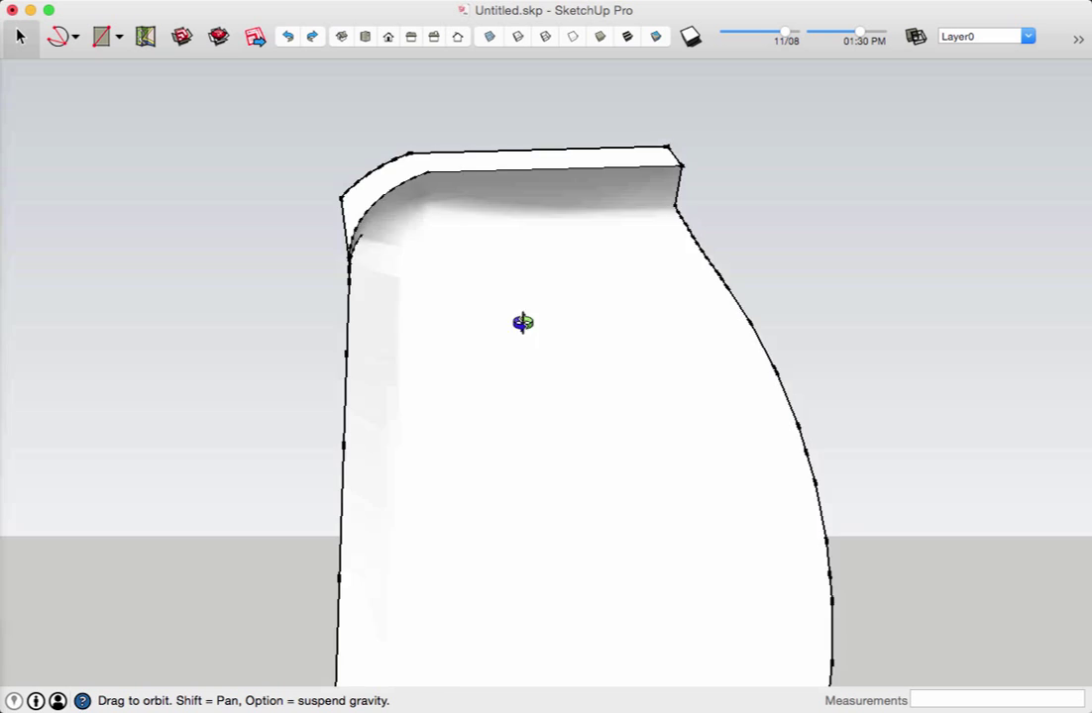
Orbit around the panel's curved side and top edge to confirm seamless smooth shading.
left_click_drag(523, 321, 305, 353)
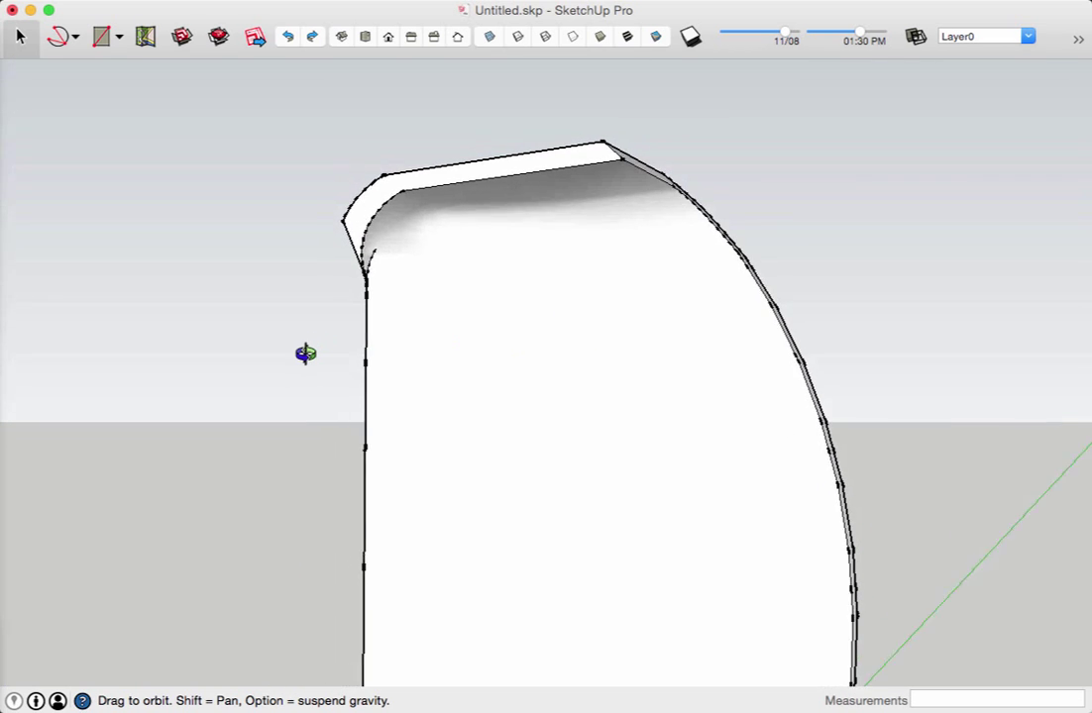
left_click_drag(306, 352, 393, 355)
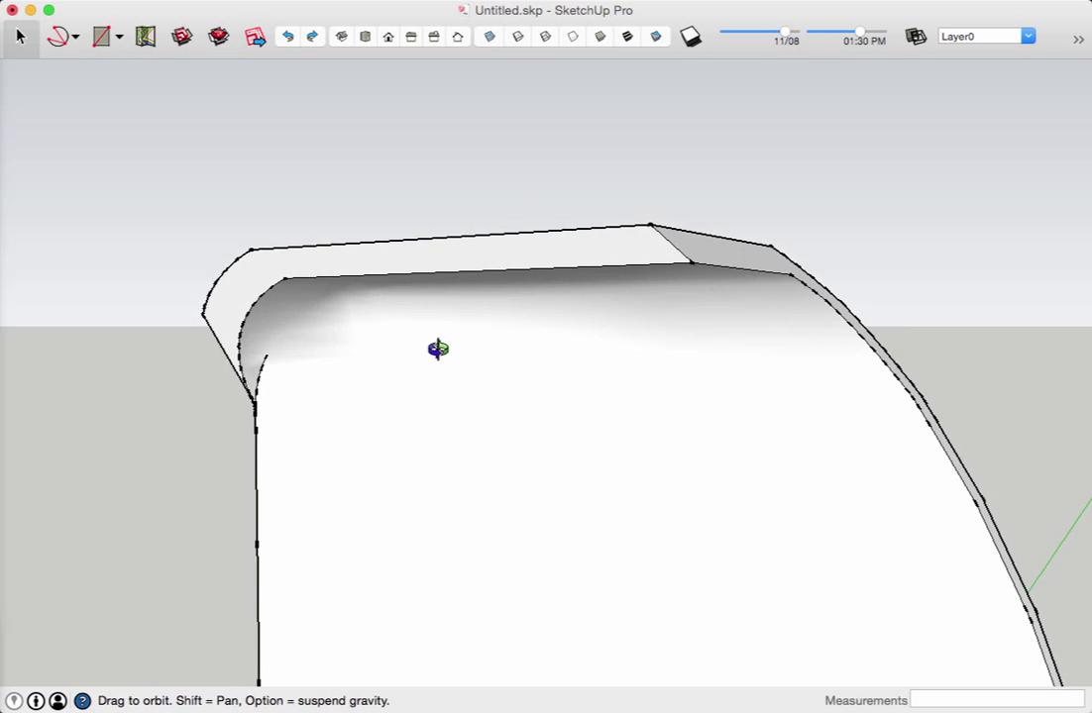
left_click_drag(438, 349, 524, 321)
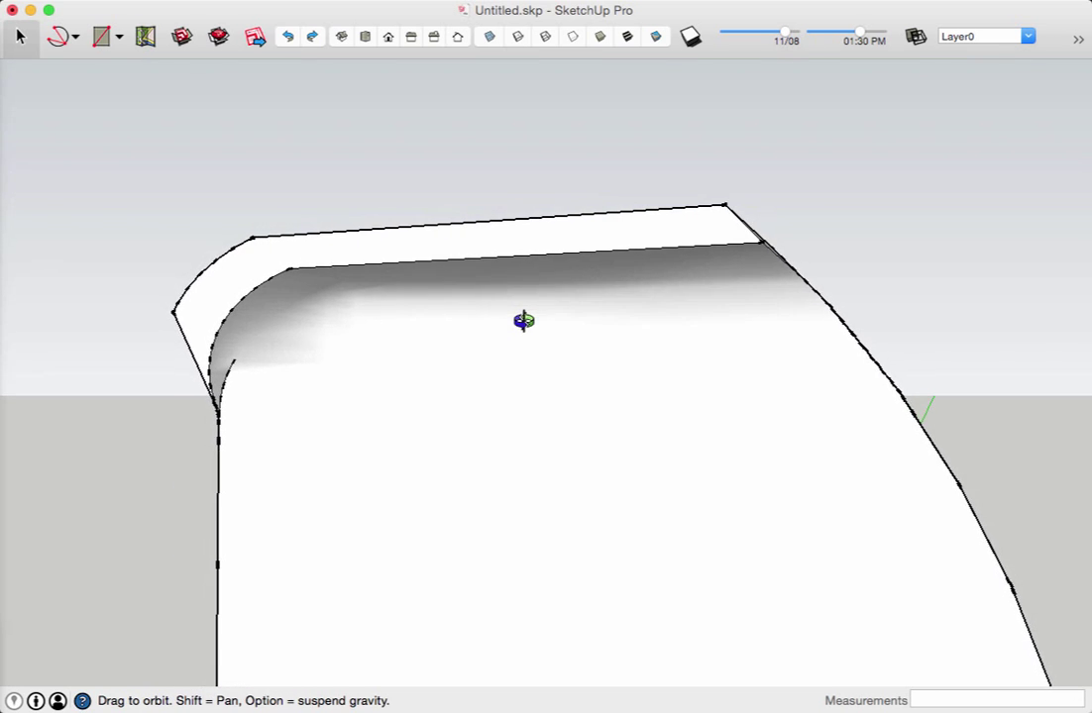
left_click_drag(523, 319, 471, 343)
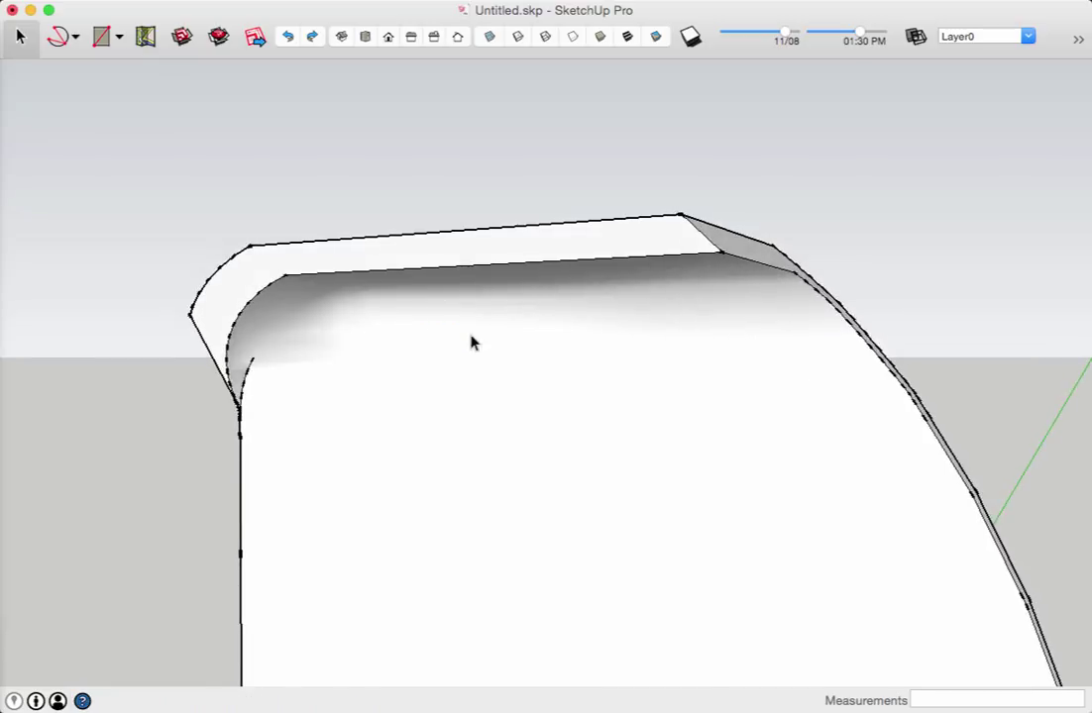